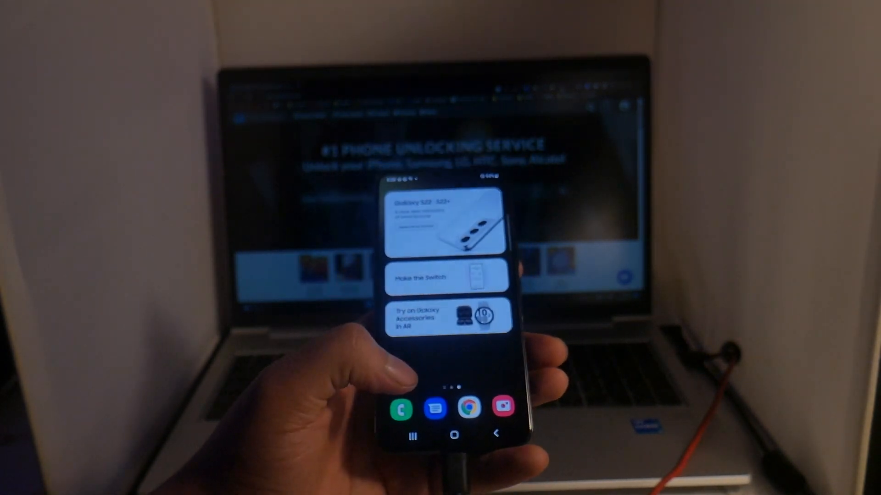
Step: Reach the Samsung Remote Unlock Service by USB product page from the store
{"action": "left_click", "coordinate": [400, 407]}
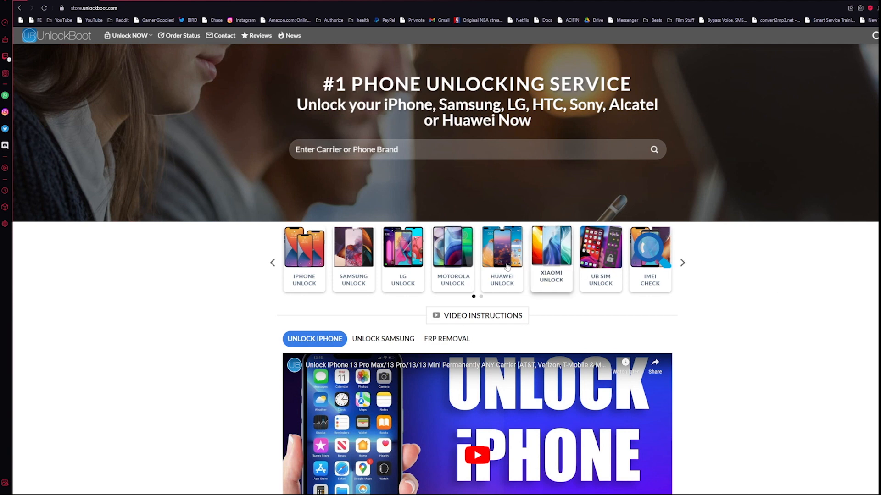
{"action": "left_click", "coordinate": [353, 247]}
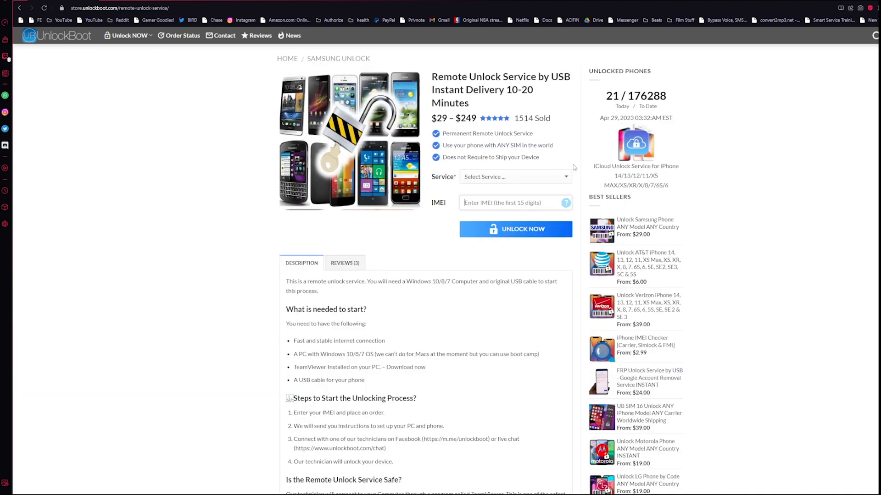
{"action": "mouse_move", "coordinate": [547, 180]}
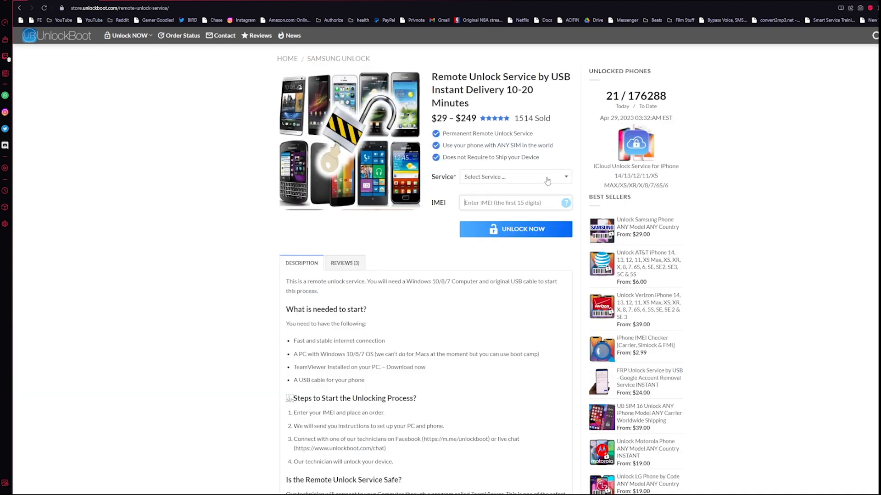
{"action": "left_click", "coordinate": [512, 176]}
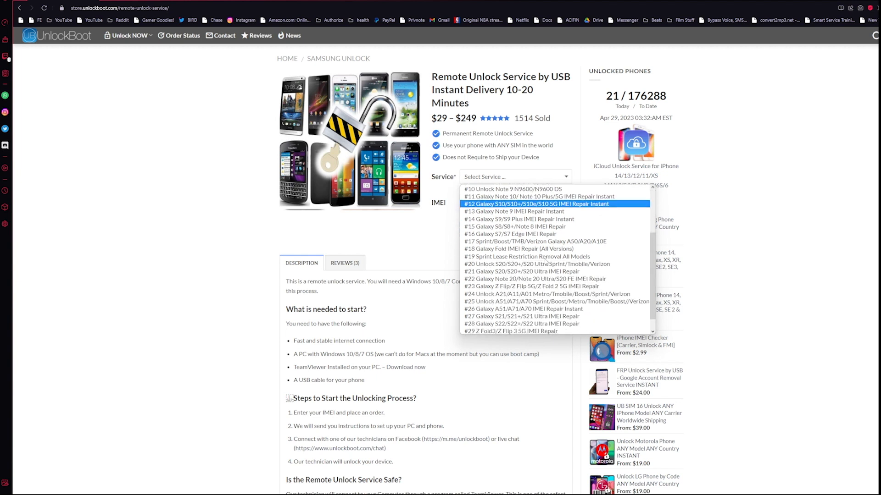
{"action": "mouse_move", "coordinate": [536, 324]}
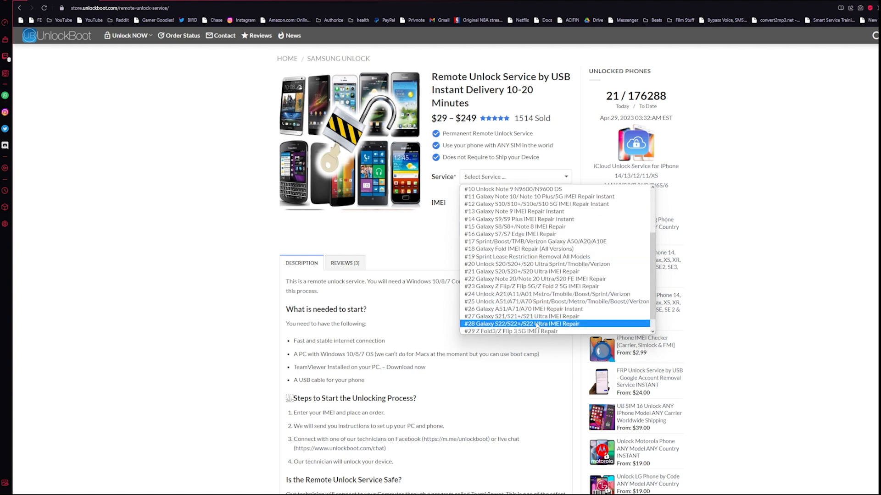
{"action": "left_click", "coordinate": [521, 324]}
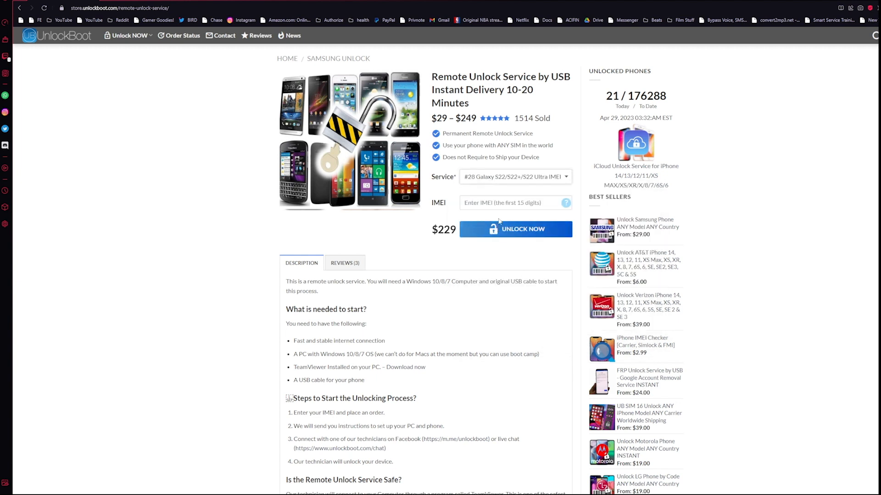
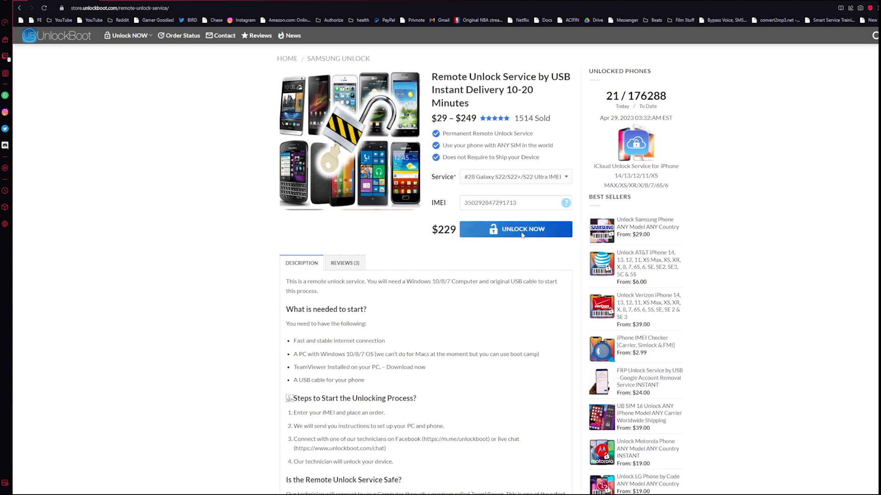
Step: Add the $229 order to the cart, proceed through checkout and place the order for payment
{"action": "left_click", "coordinate": [514, 229]}
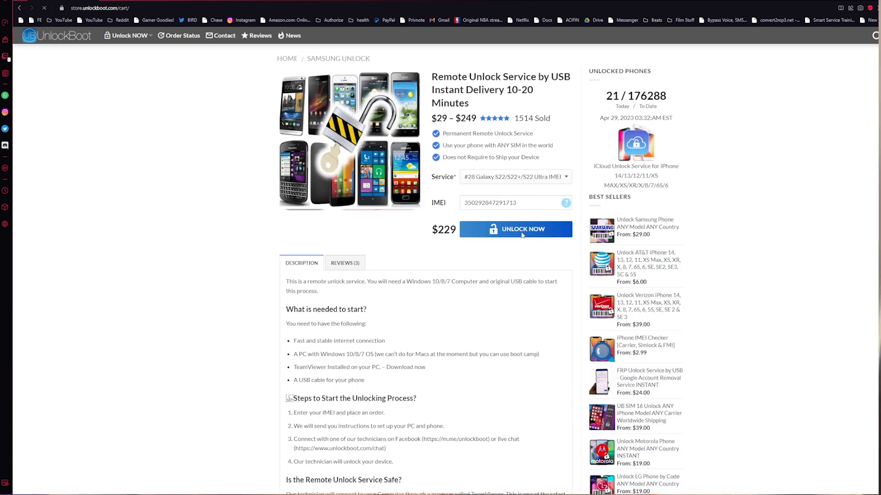
{"action": "left_click", "coordinate": [515, 229]}
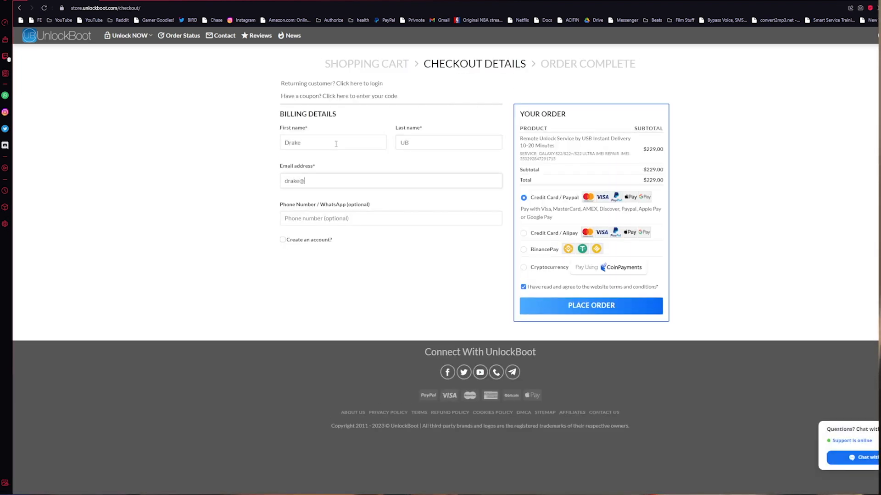
{"action": "left_click", "coordinate": [589, 305]}
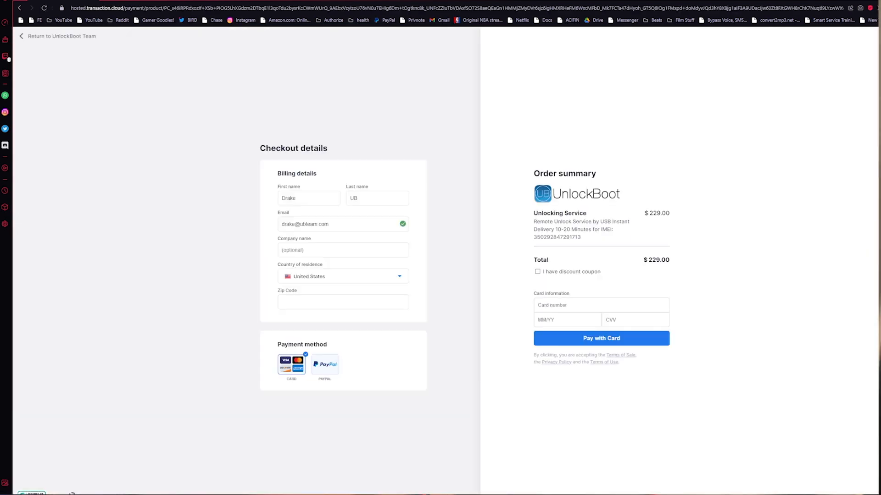